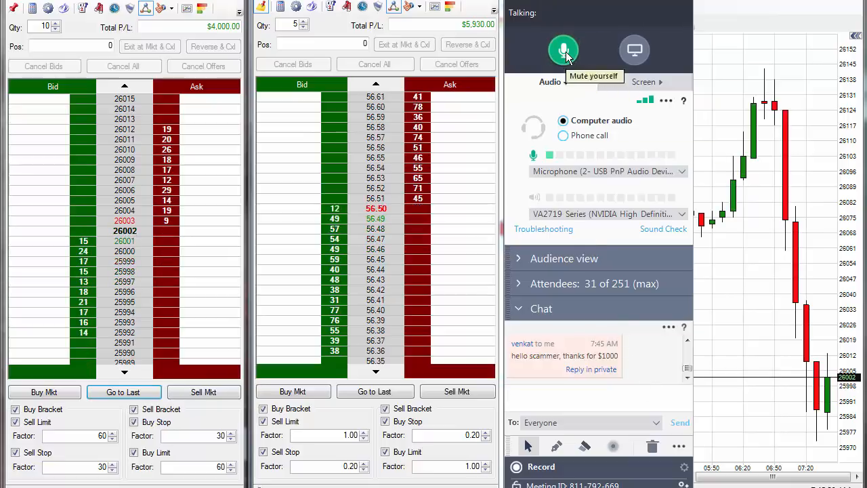
# Step: Place the GoToMeeting panel between the DOM ladder and the chart, showing the 10-lot short at 25944
pyautogui.click(563, 51)
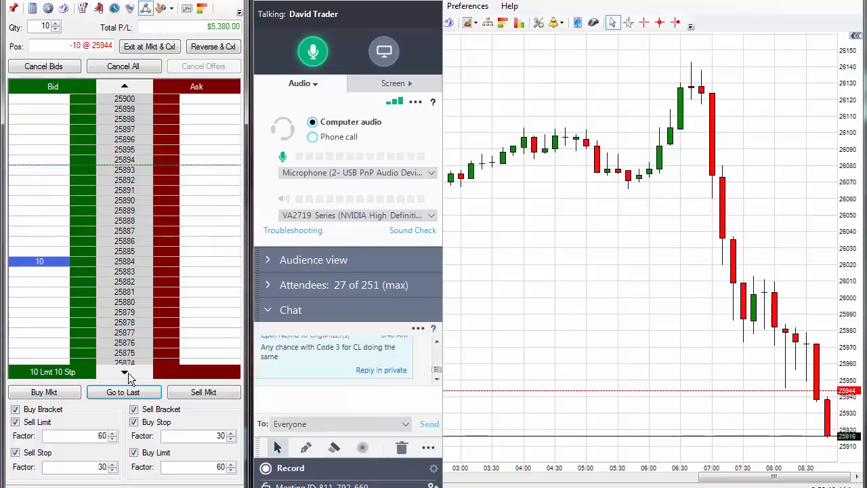
# Step: Recentre the DOM ladder on the last traded price near 25930 via Go to Last
pyautogui.click(124, 391)
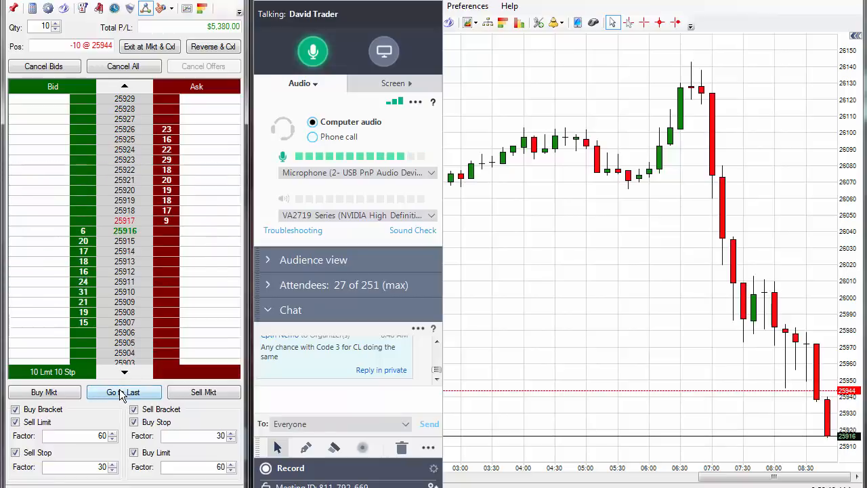
pyautogui.click(123, 392)
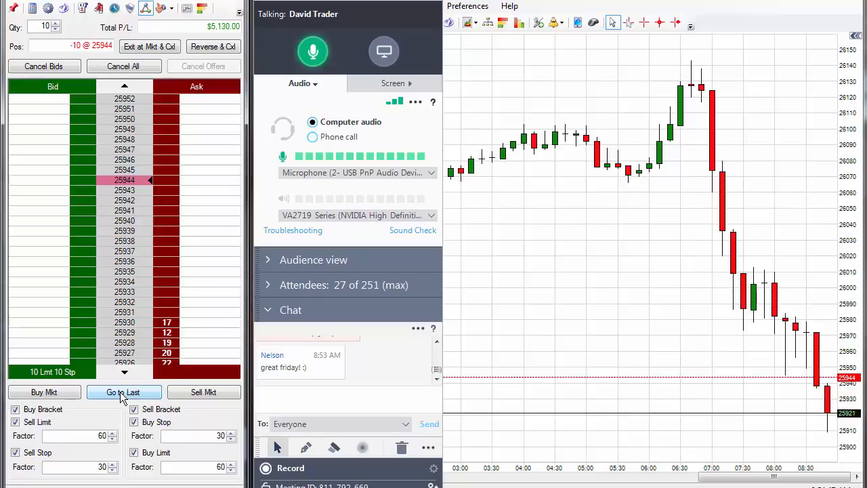
# Step: Recentre the ladder on the latest price with Go to Last, keeping the 25884 buy target in view
pyautogui.click(123, 391)
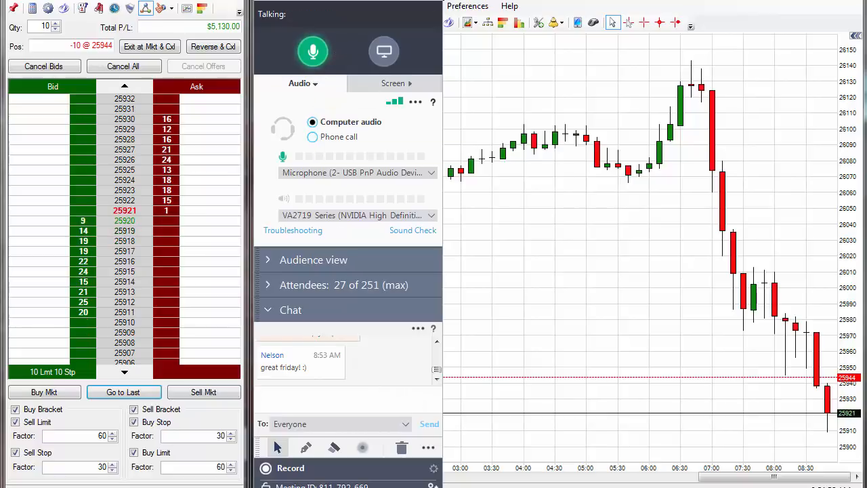
pyautogui.click(313, 51)
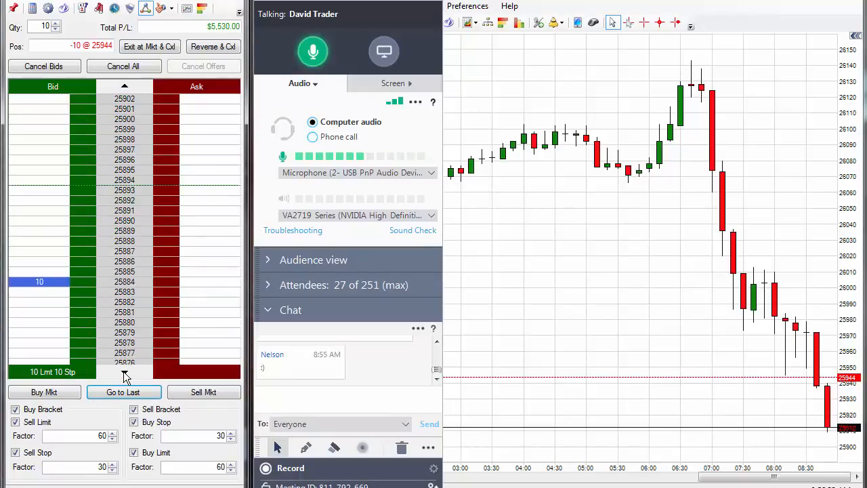
# Step: Bring the market near 25932 back into view with Go to Last while the 25944 short stays open
pyautogui.click(123, 391)
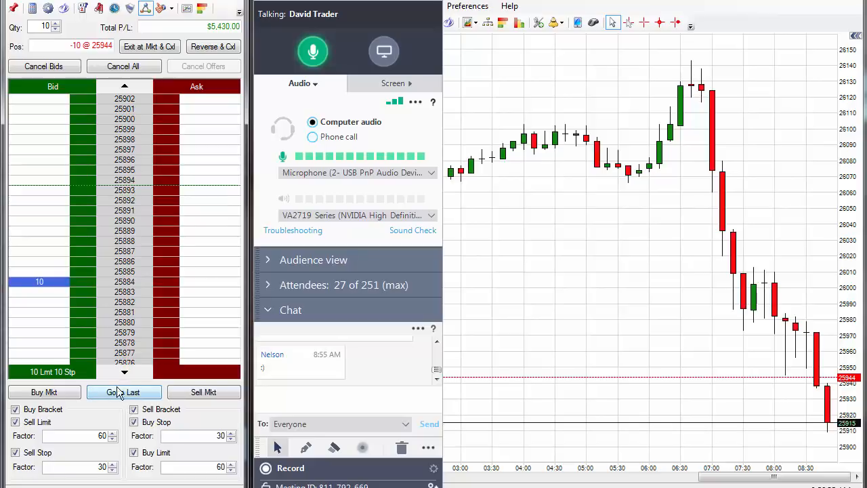
pyautogui.moveTo(130, 355)
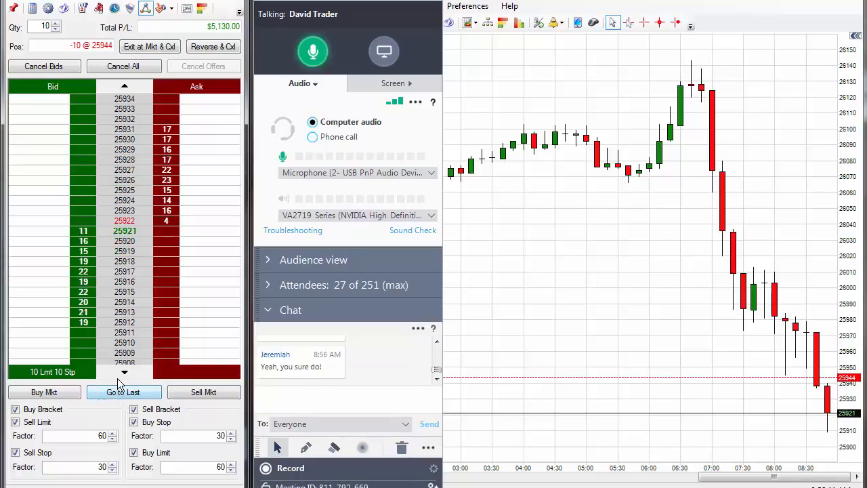
pyautogui.click(124, 391)
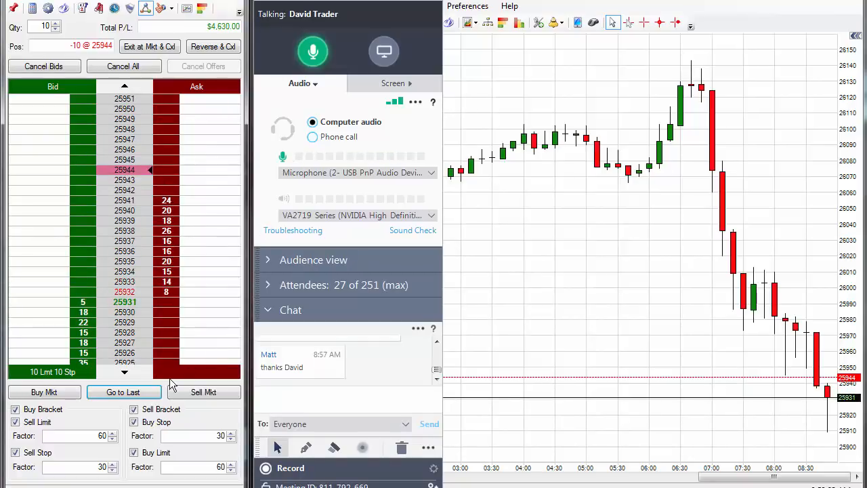
# Step: Recentre the ladder twice with Go to Last as price climbs toward 25943, then use the GoToMeeting panel
pyautogui.click(123, 391)
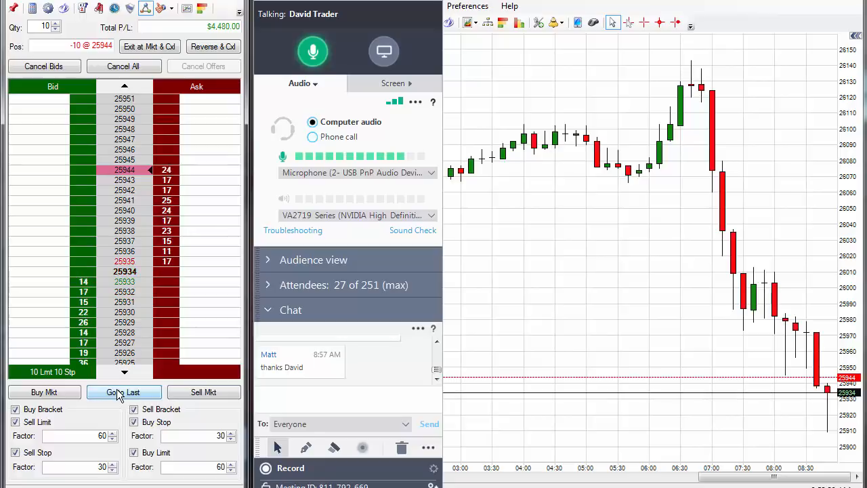
pyautogui.click(124, 391)
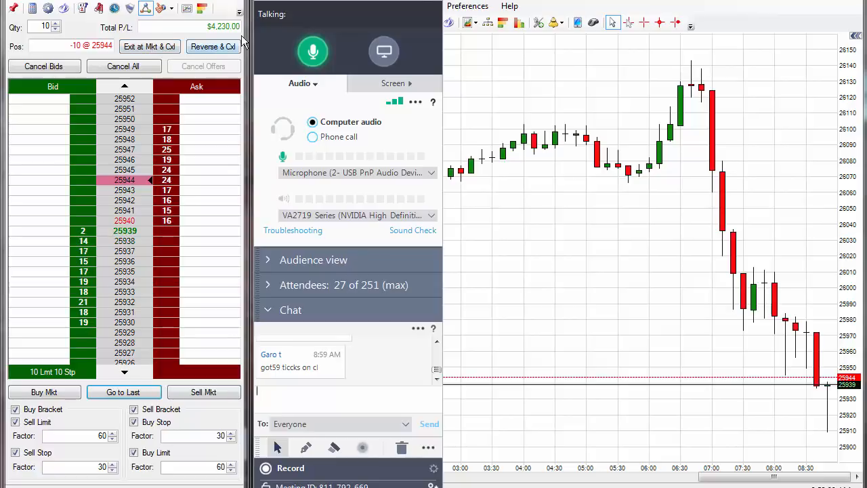
pyautogui.click(312, 52)
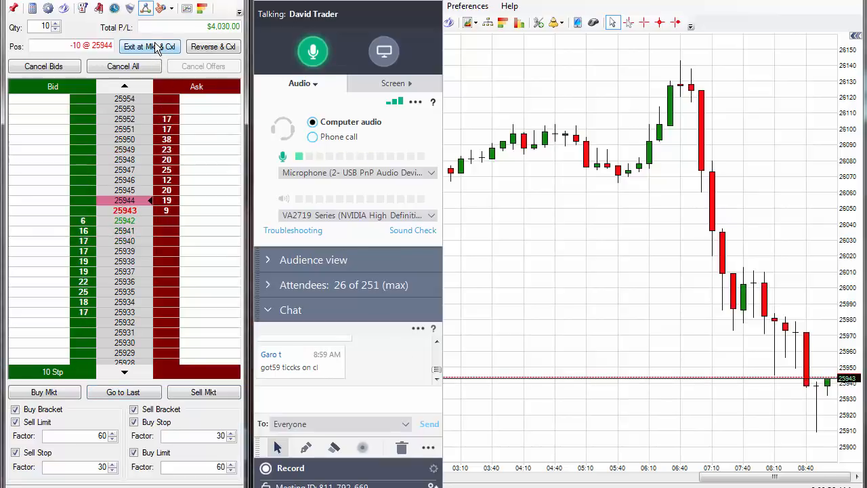
# Step: Flatten the short with Exit at Mkt & Cxl, then mute the presenter's microphone in GoToMeeting
pyautogui.click(149, 46)
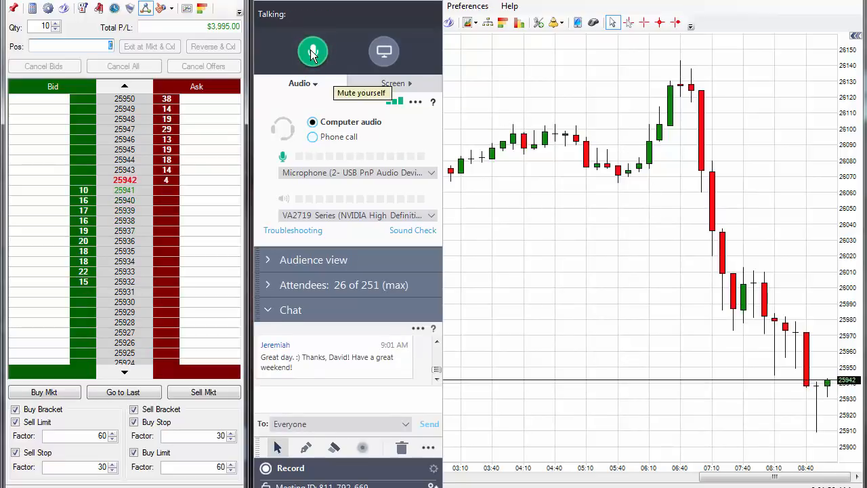
pyautogui.click(311, 52)
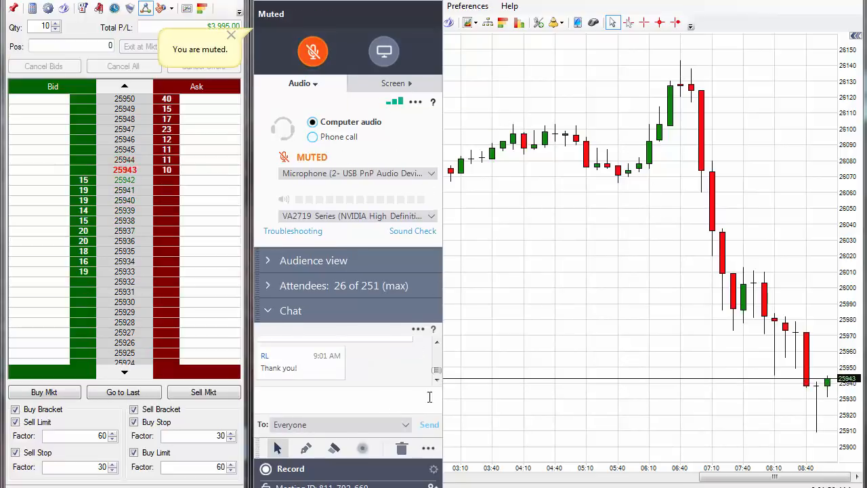